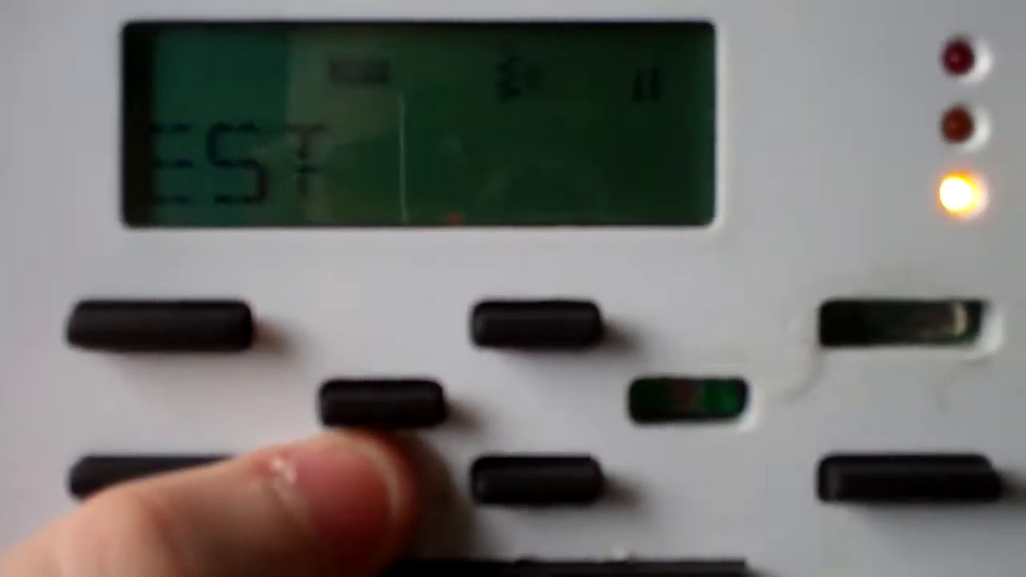
{"action": "left_click", "coordinate": [385, 401]}
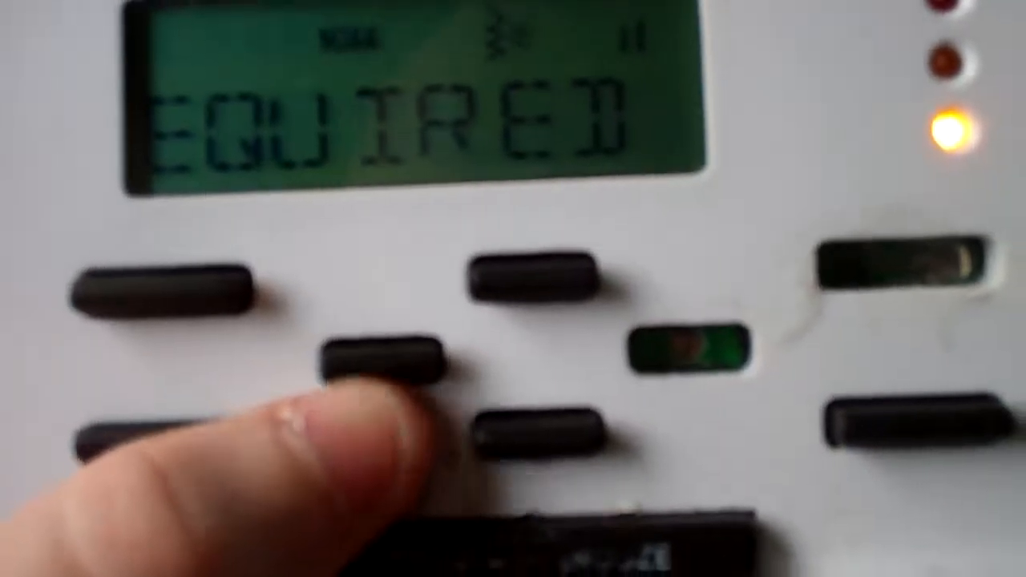
{"action": "left_click", "coordinate": [385, 369]}
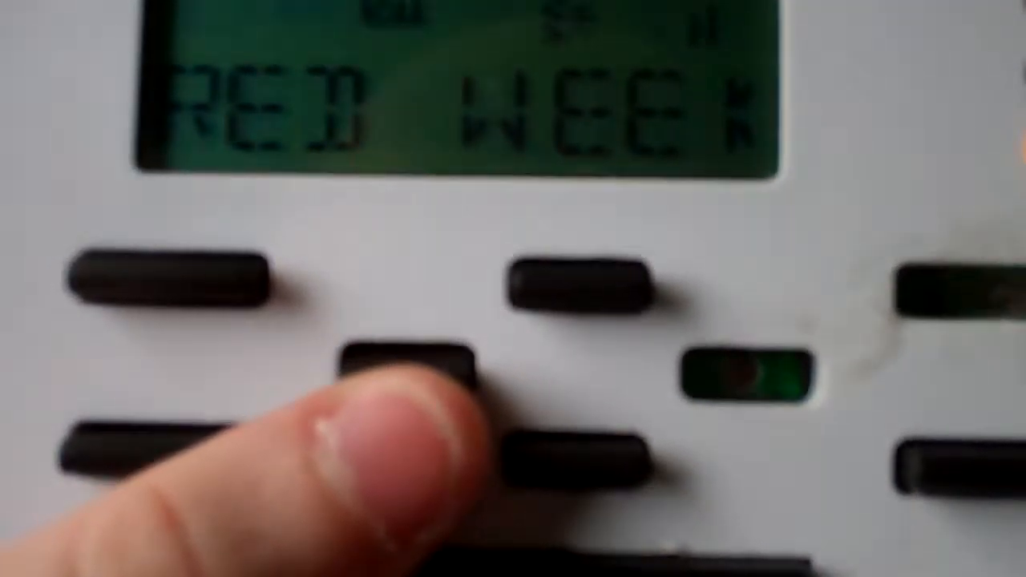
{"action": "left_click", "coordinate": [408, 369]}
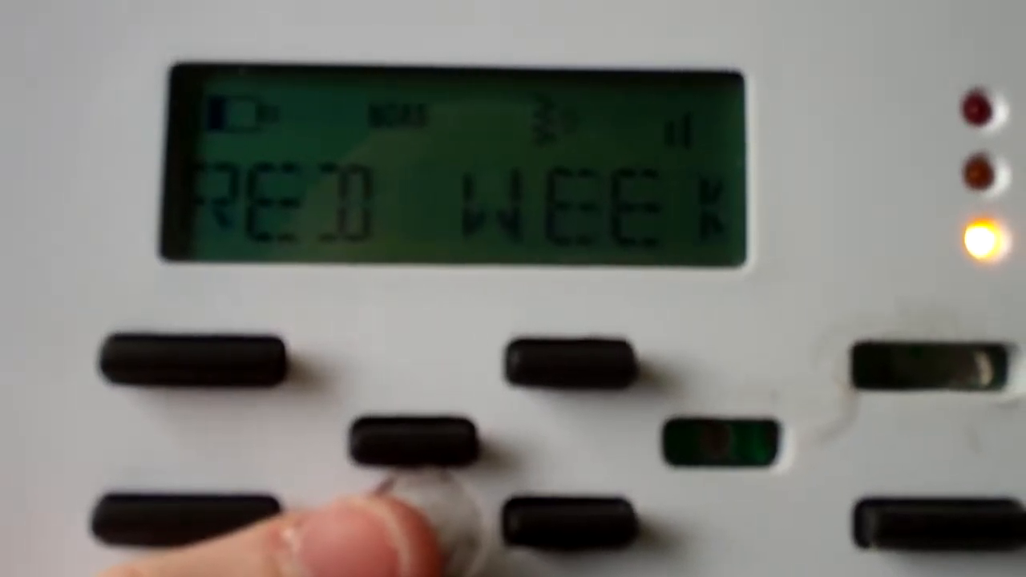
{"action": "left_click", "coordinate": [409, 433]}
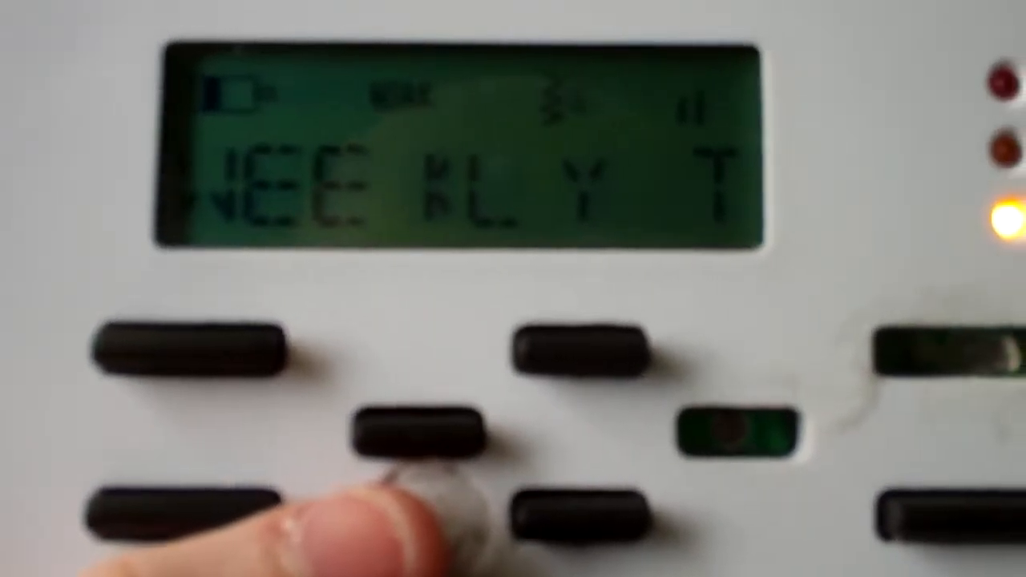
{"action": "left_click", "coordinate": [416, 433]}
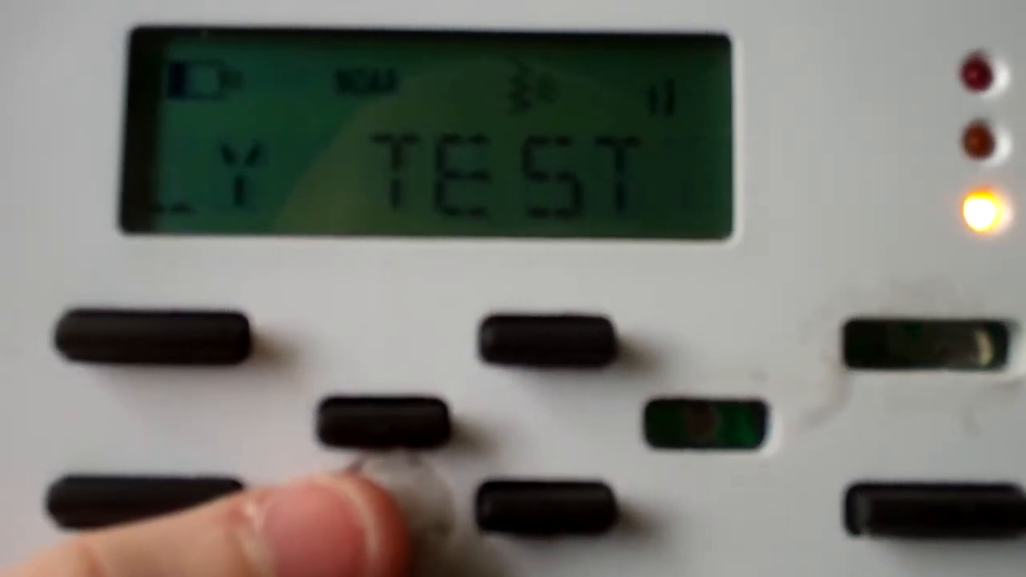